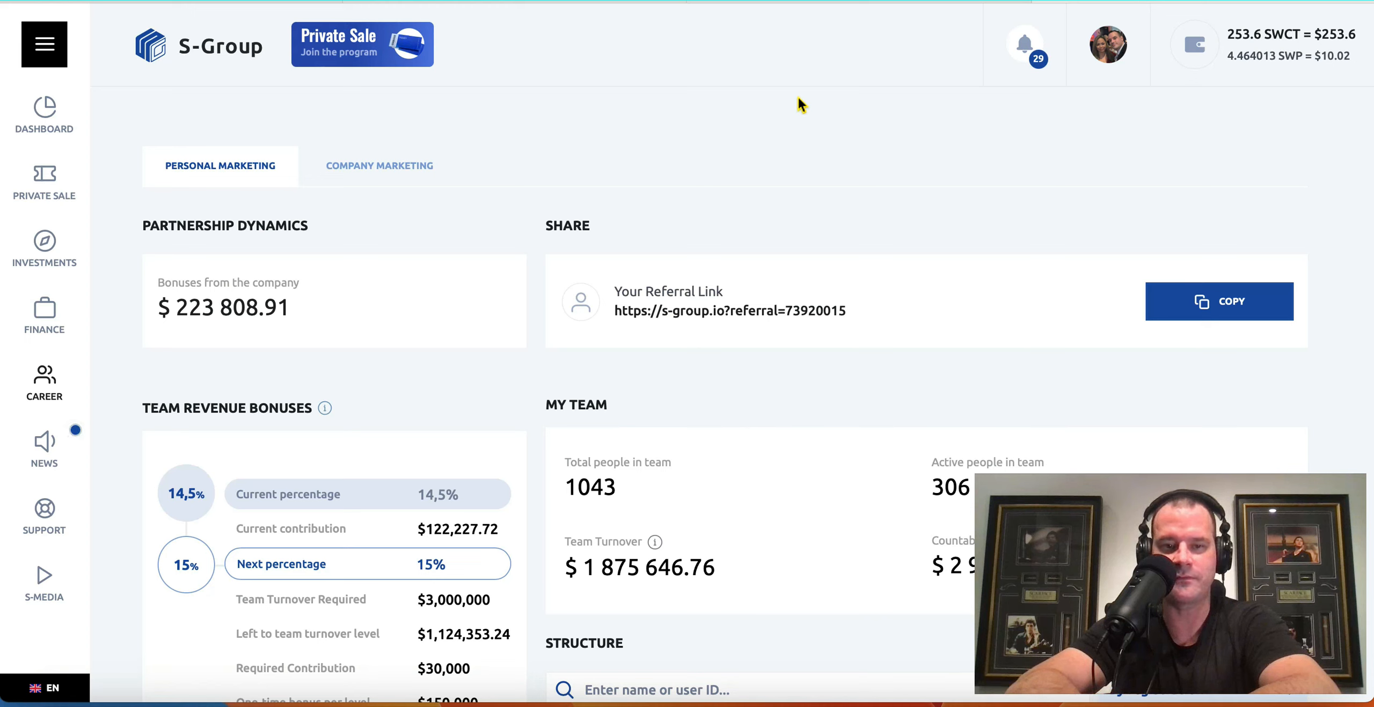
mouse_move(527, 589)
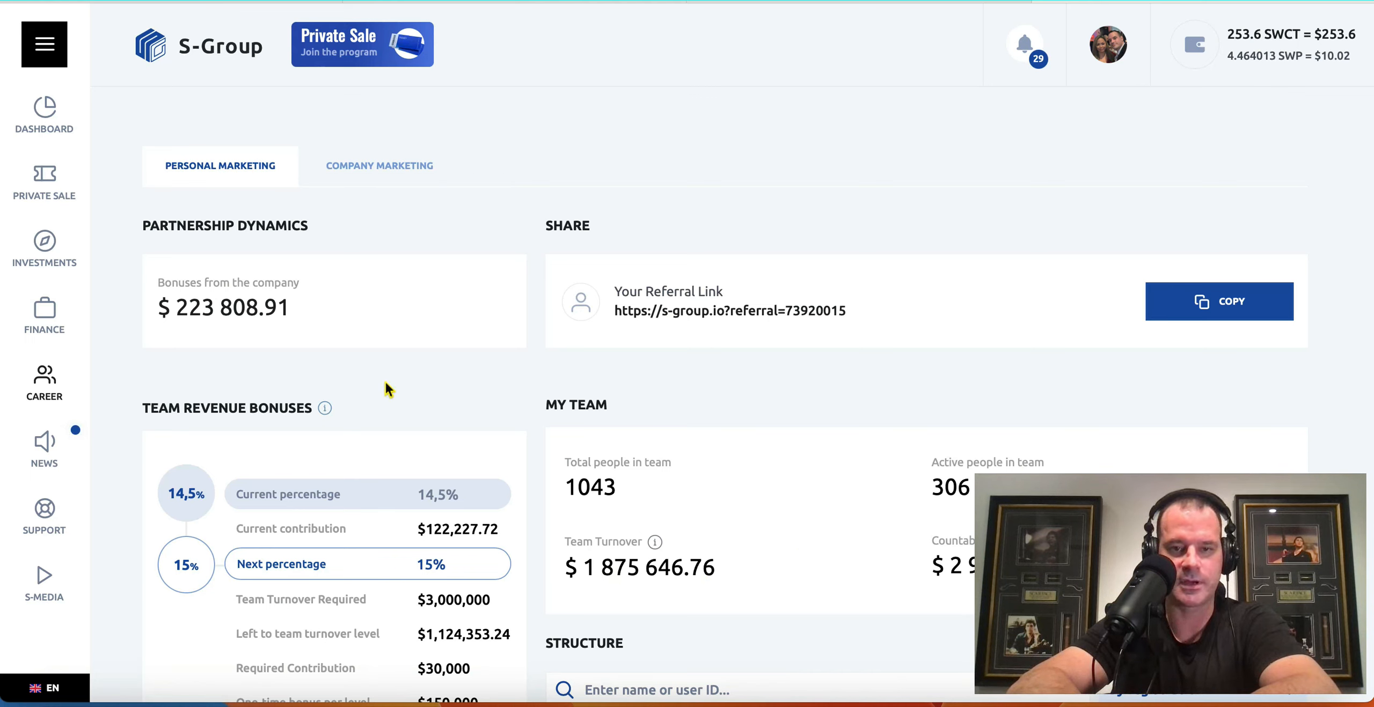
mouse_move(161, 312)
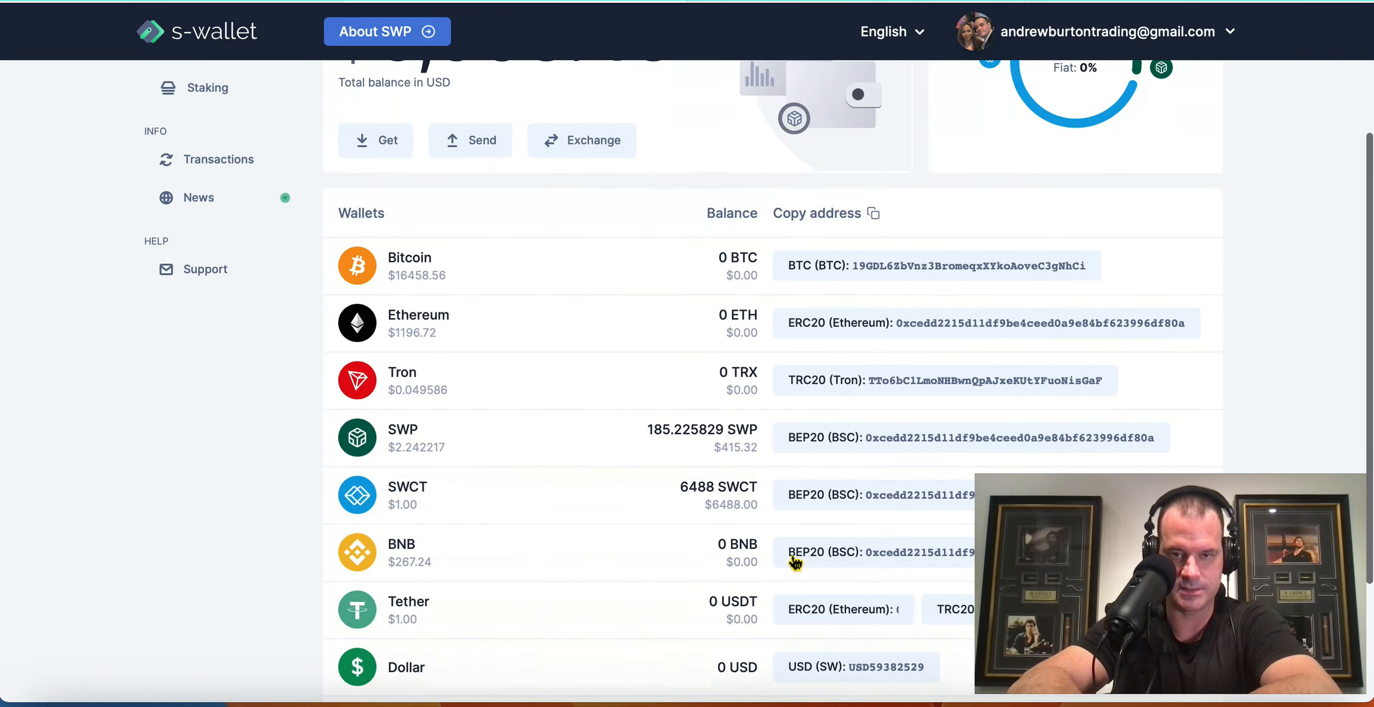
mouse_move(890, 499)
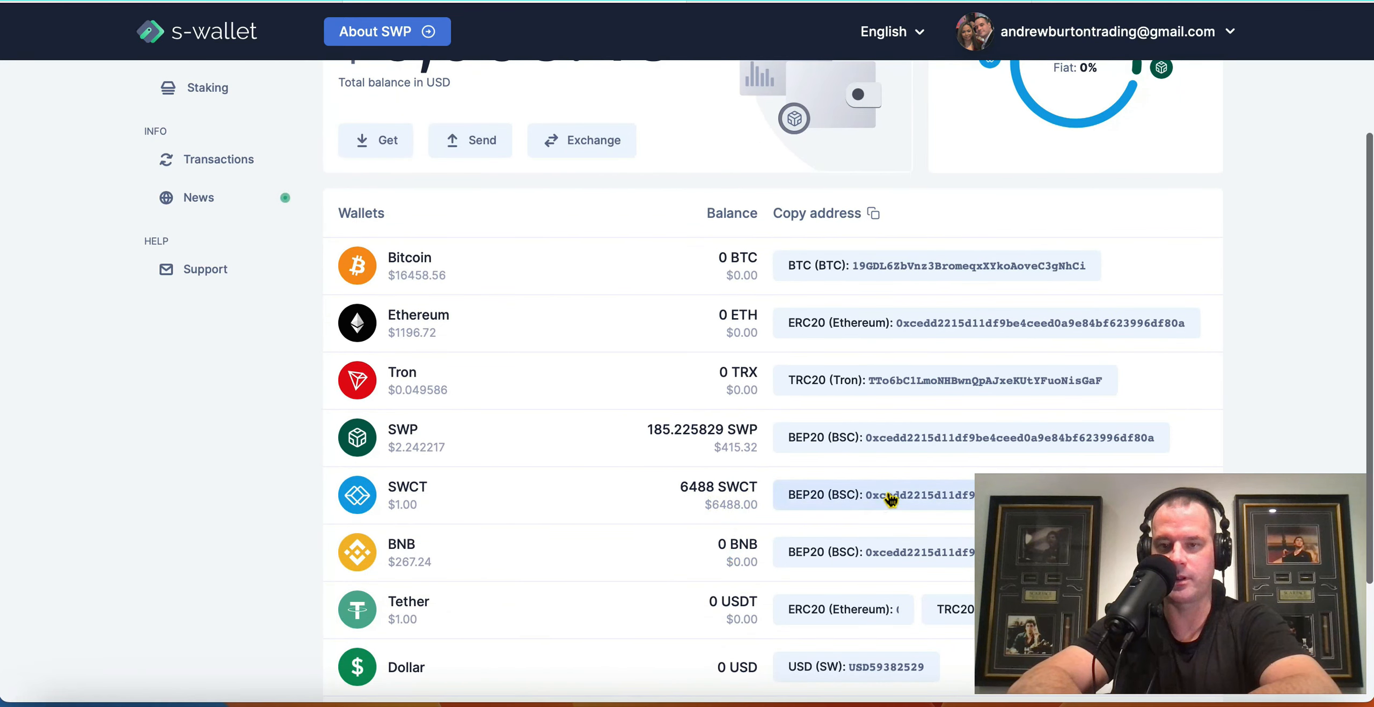
Open the Transactions history listing past SWCT deposits and the SWCT-to-ETH exchange
click(893, 496)
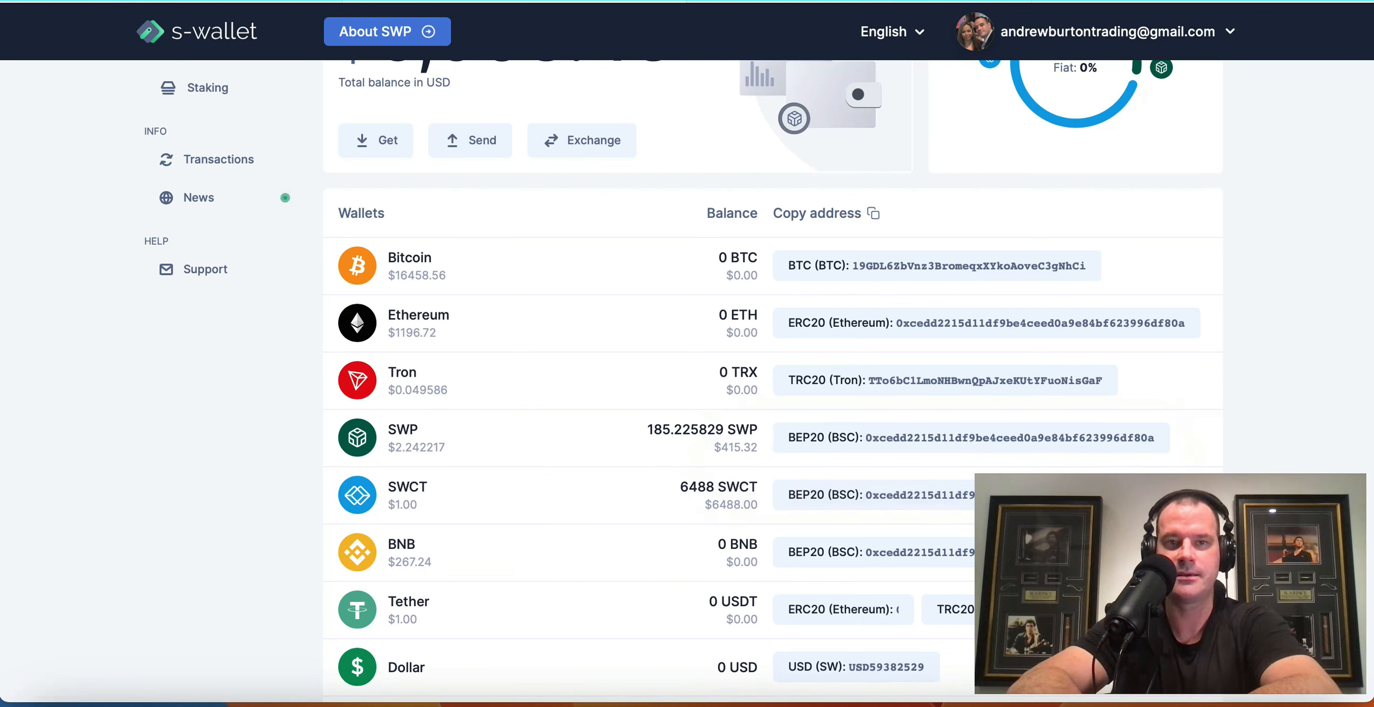
mouse_move(235, 156)
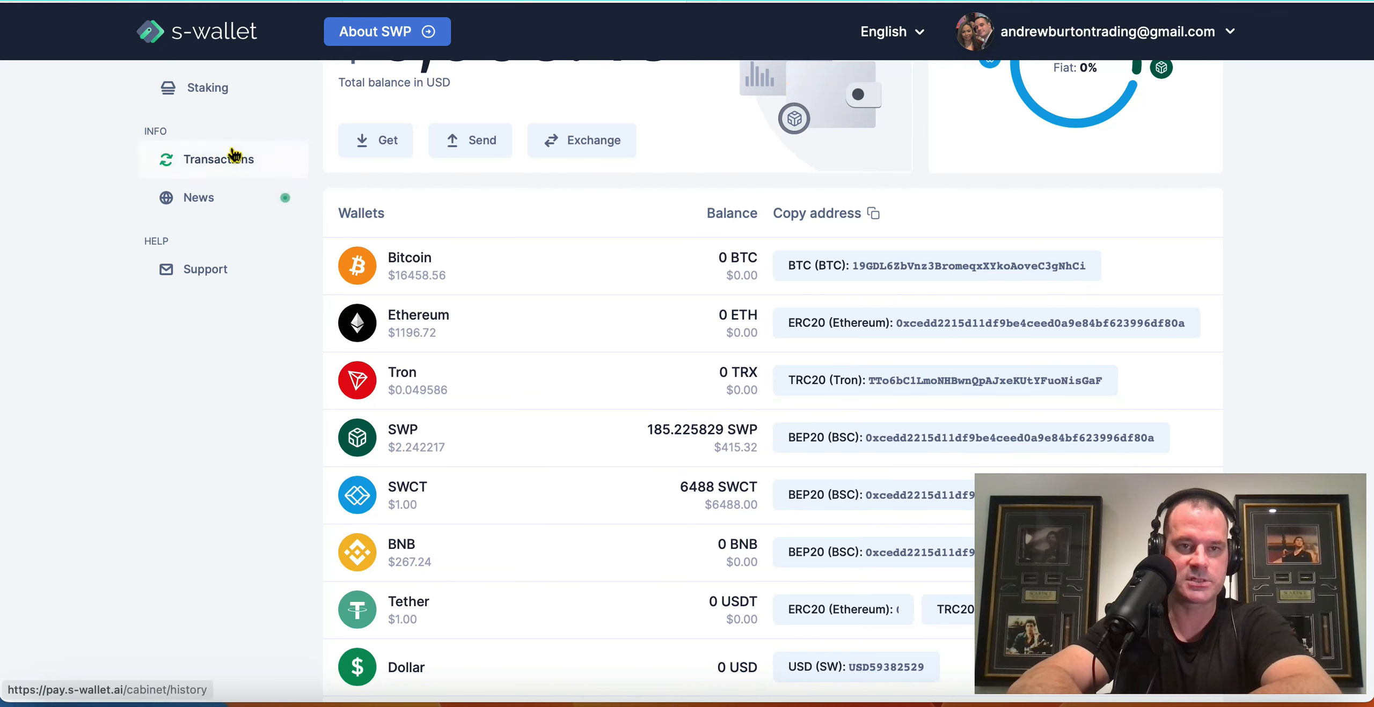
click(218, 160)
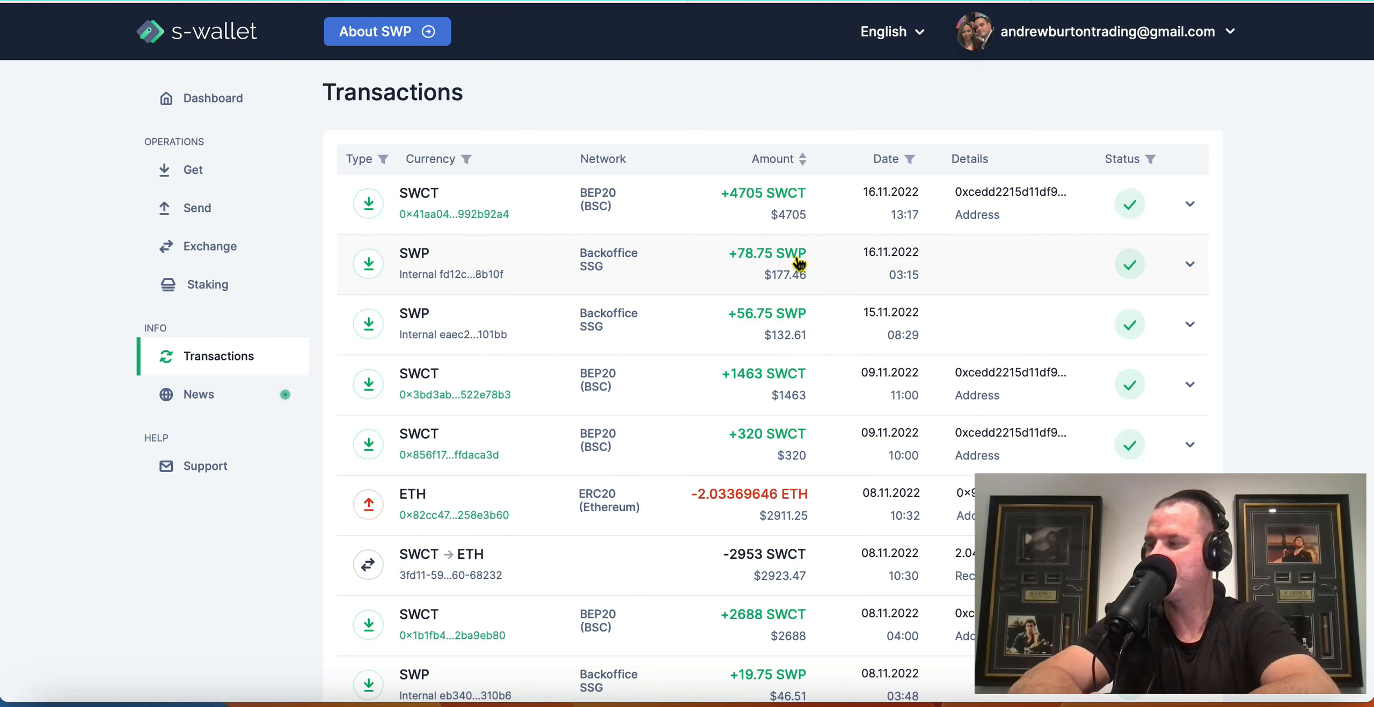
mouse_move(193, 253)
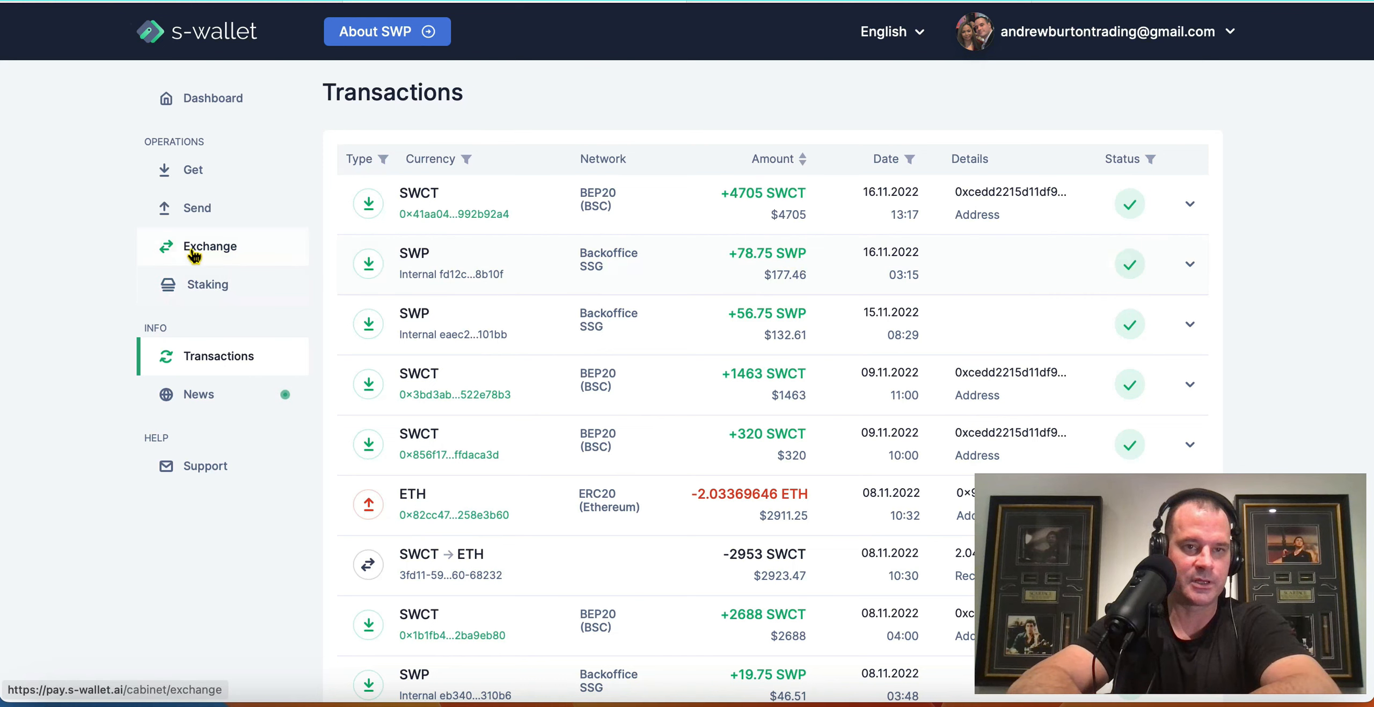
Exchange the full 6488 SWCT balance for 5.36451424 ETH and dismiss the confirmation
click(209, 246)
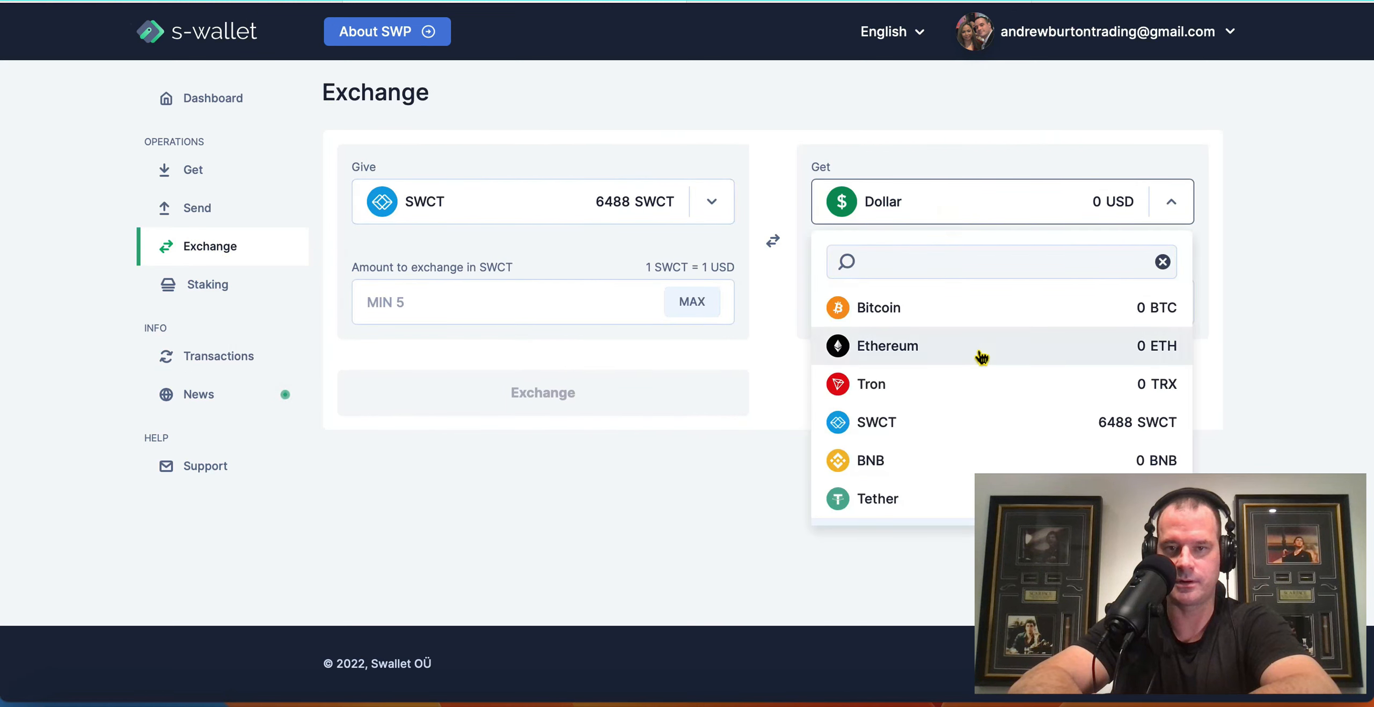
click(887, 346)
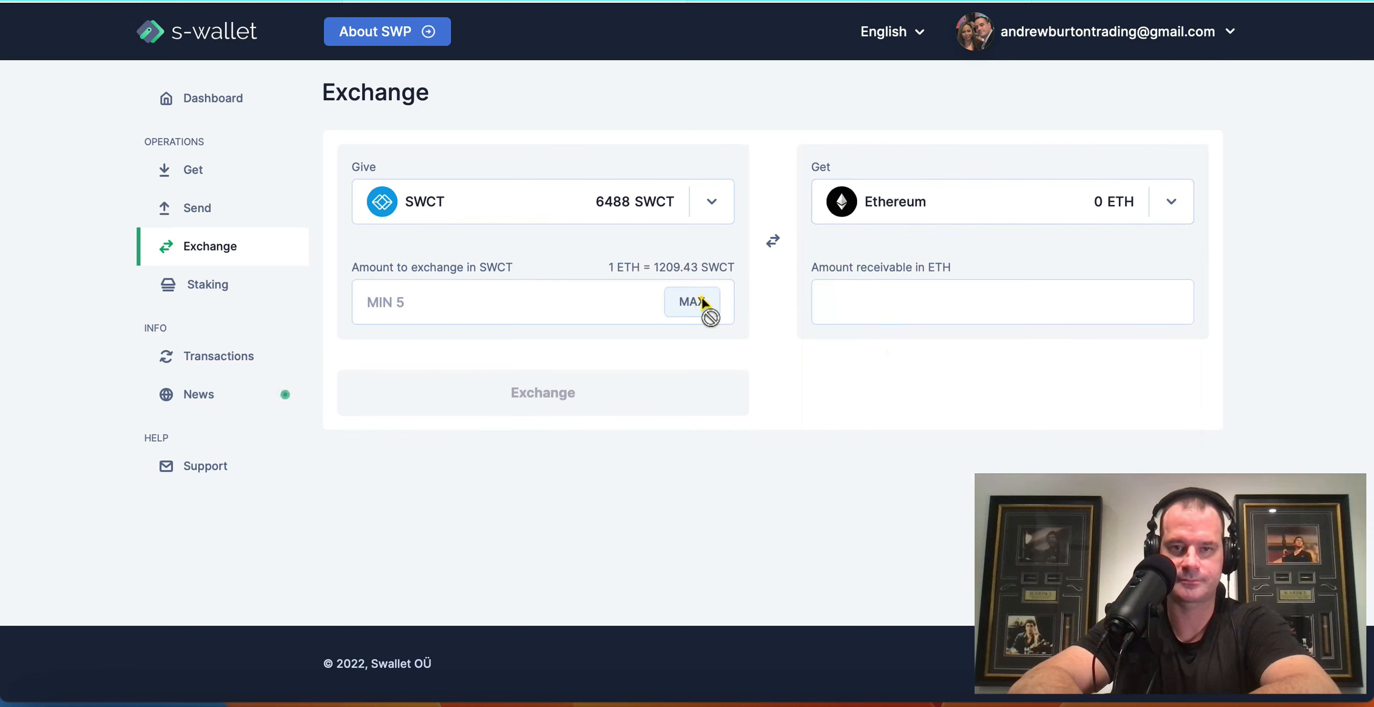
click(692, 301)
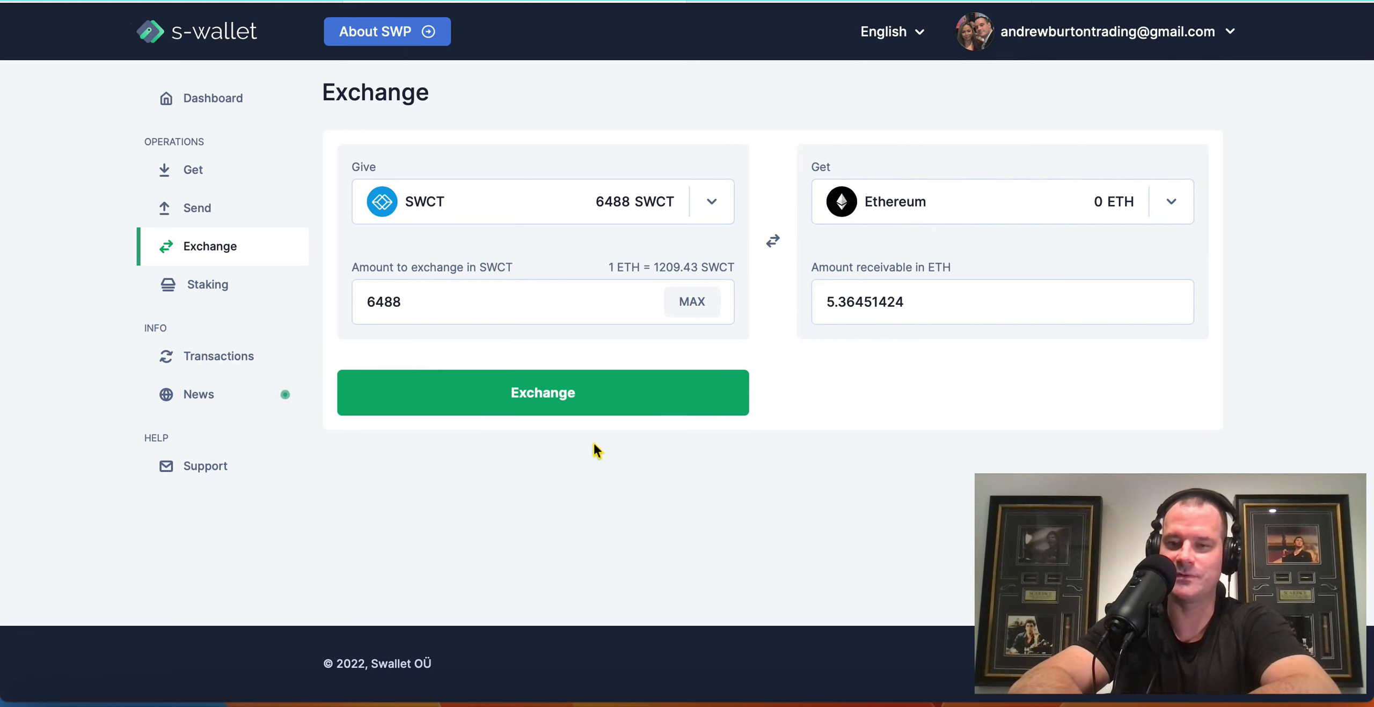
click(556, 393)
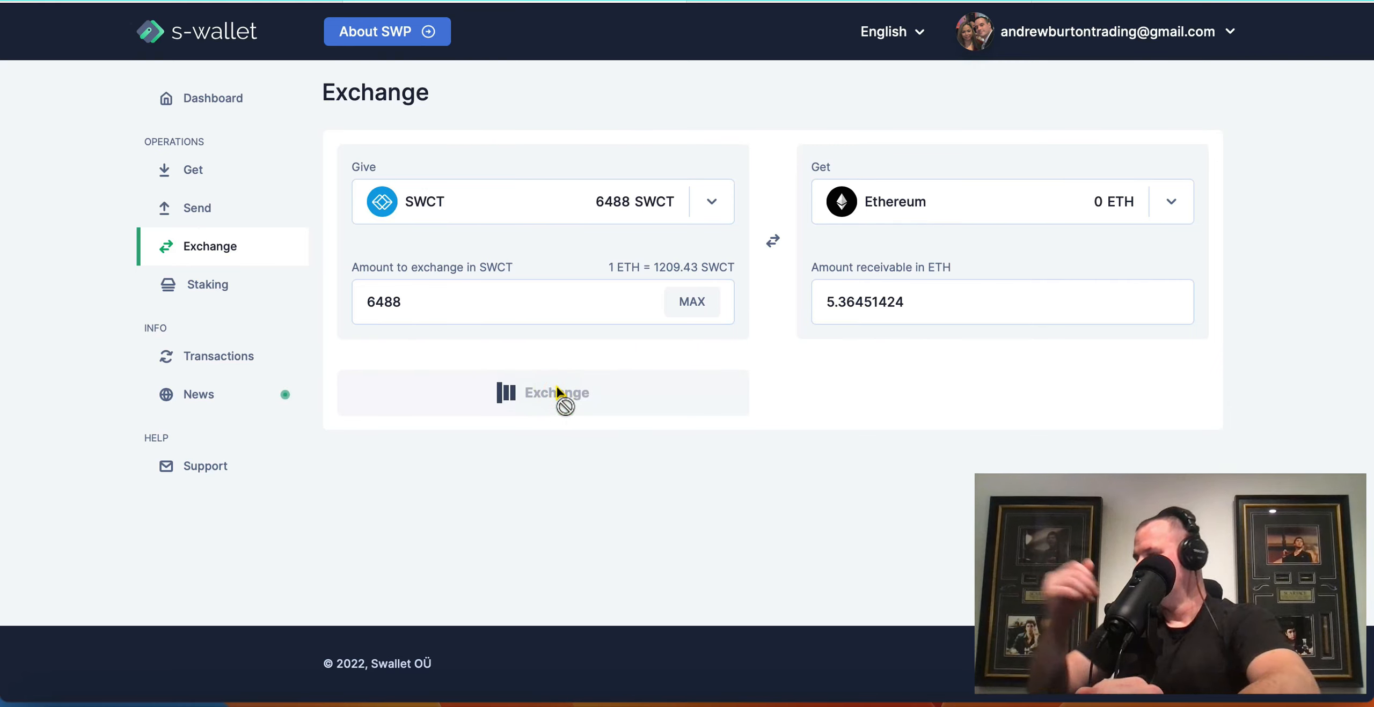
click(556, 393)
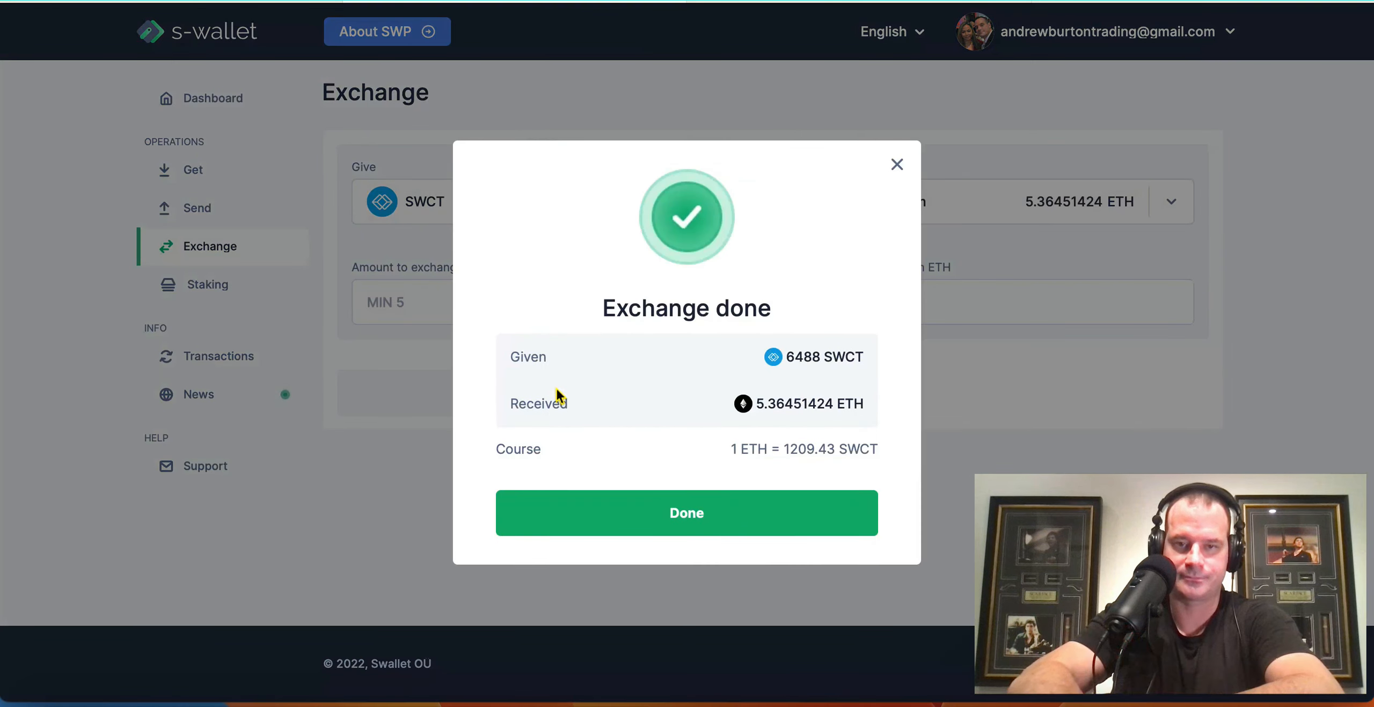
click(686, 513)
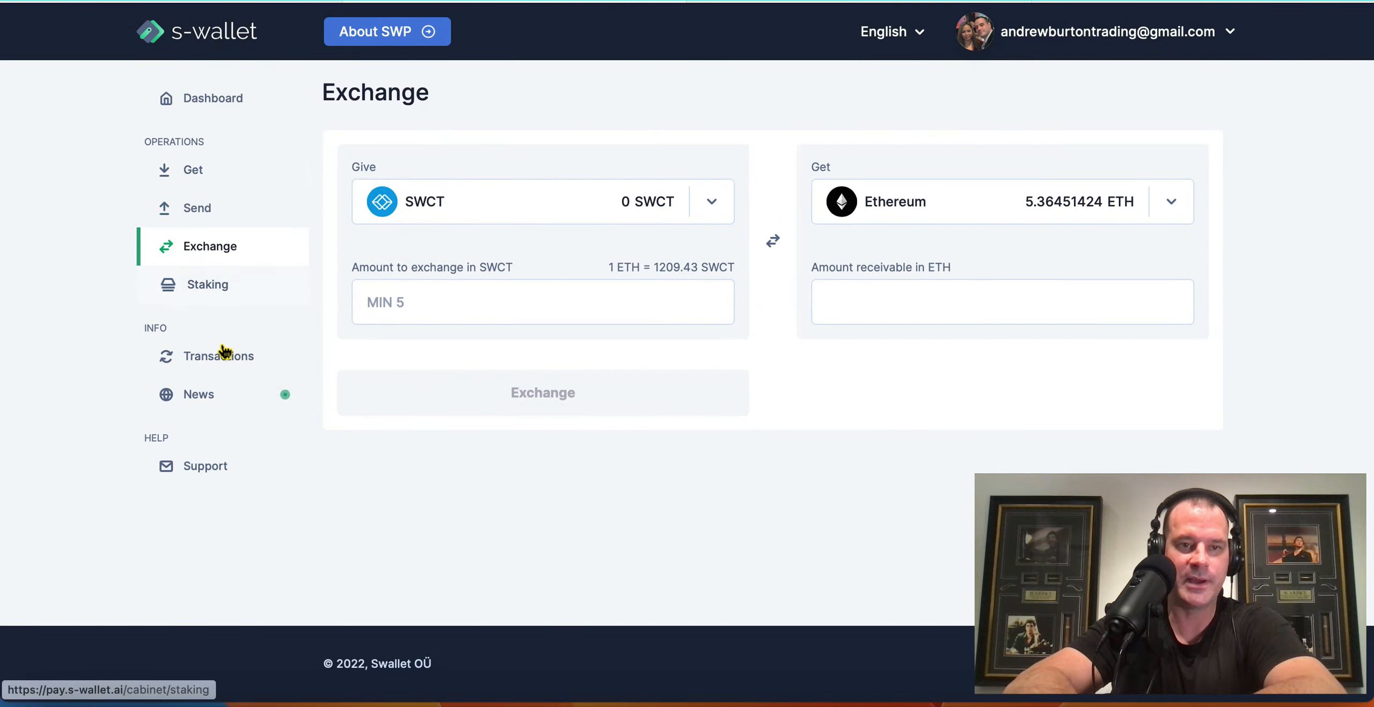
mouse_move(235, 288)
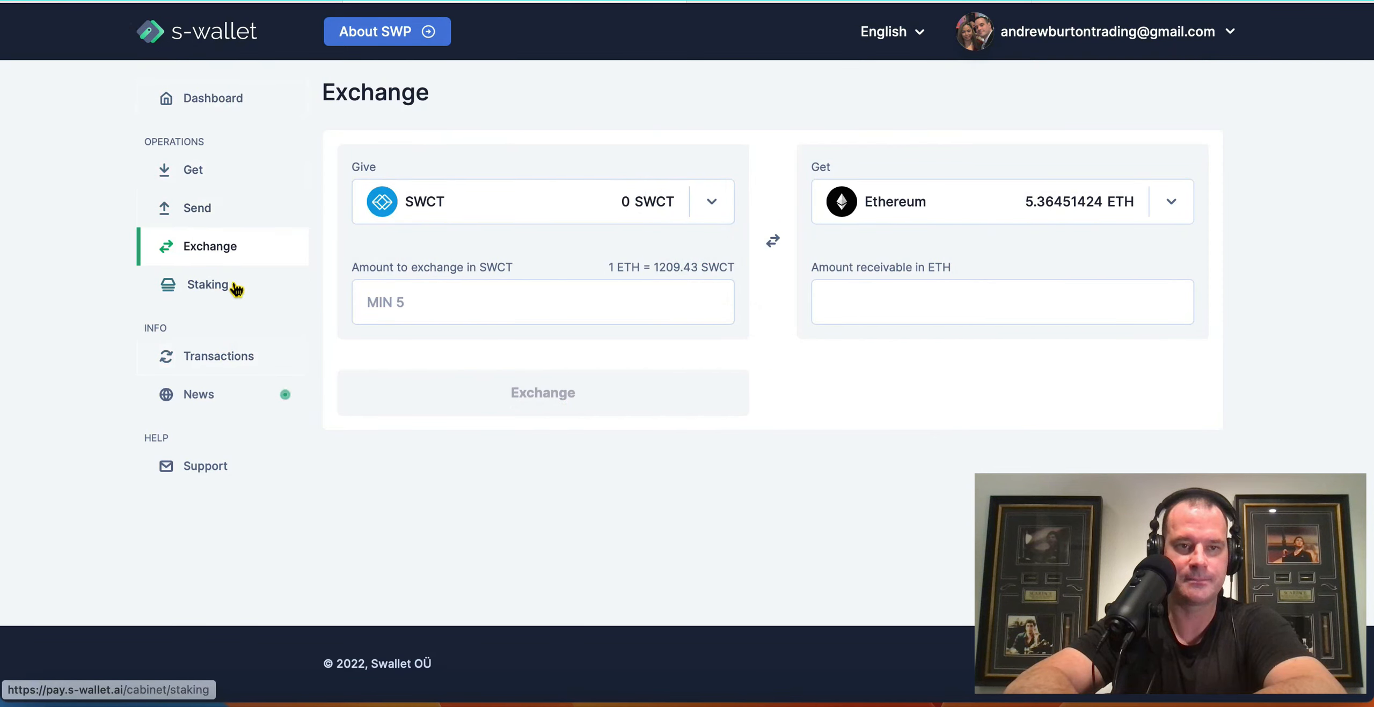
Set the Send form currency to Ethereum, showing the 5.36451424 ETH ERC20 balance
click(206, 208)
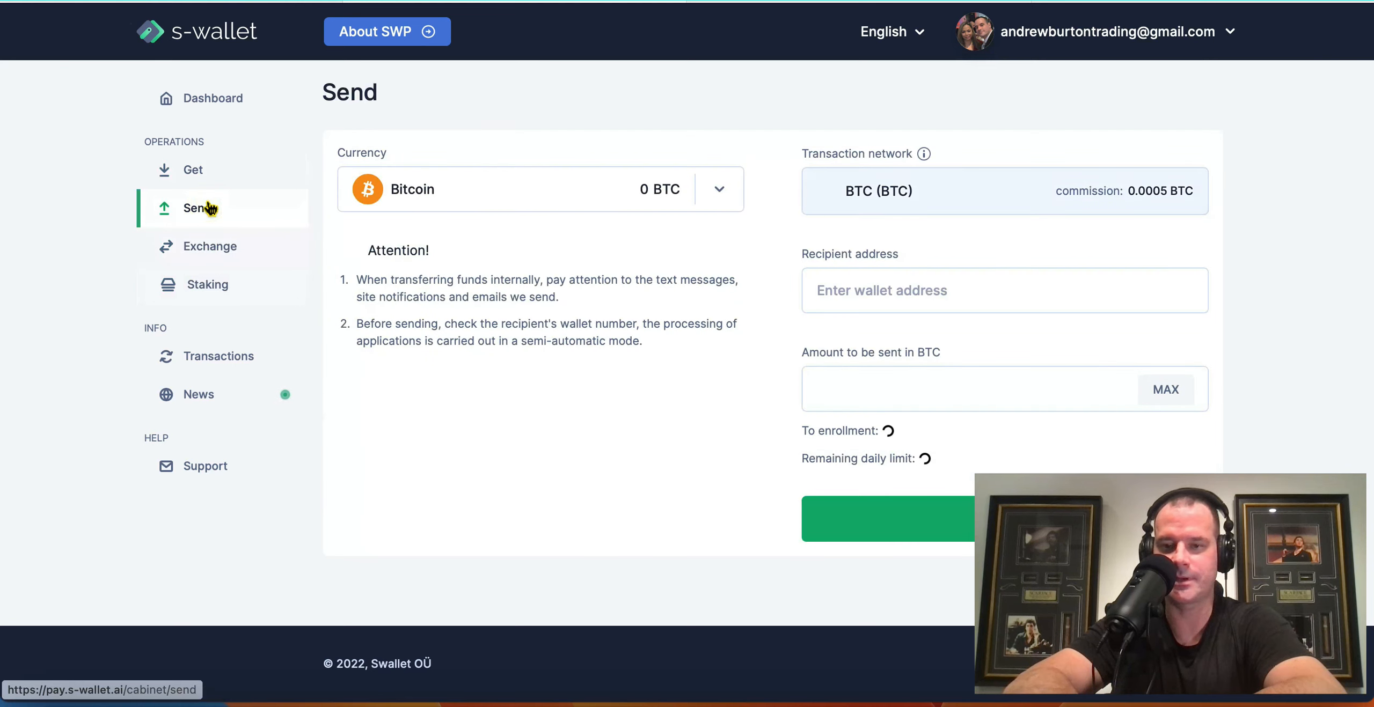
click(719, 189)
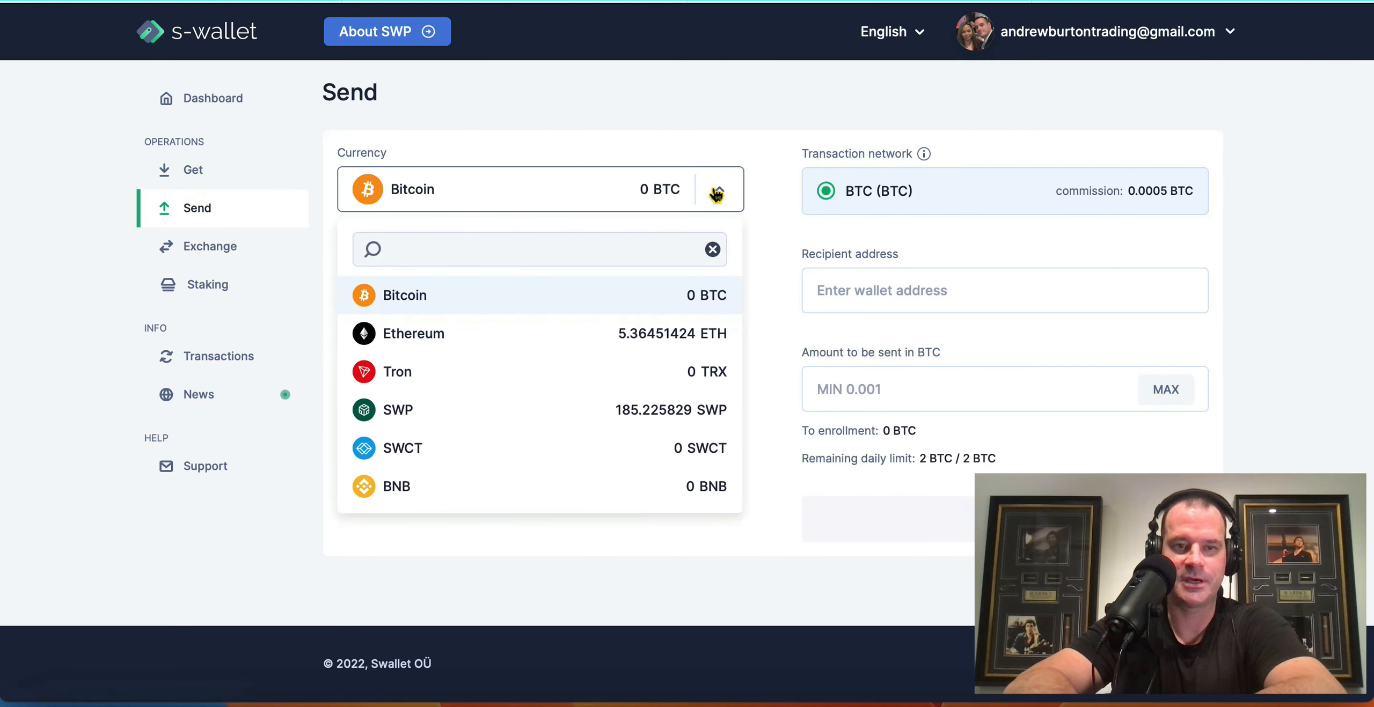
mouse_move(576, 342)
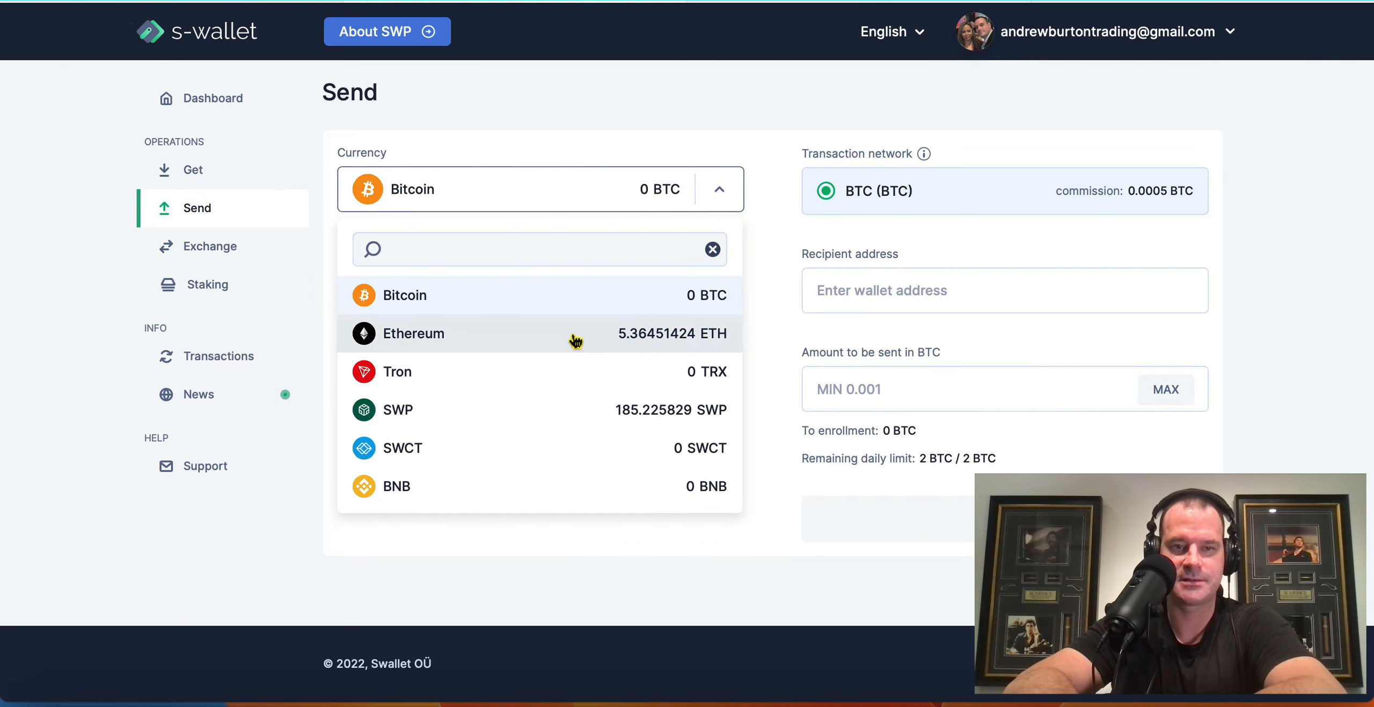
click(414, 333)
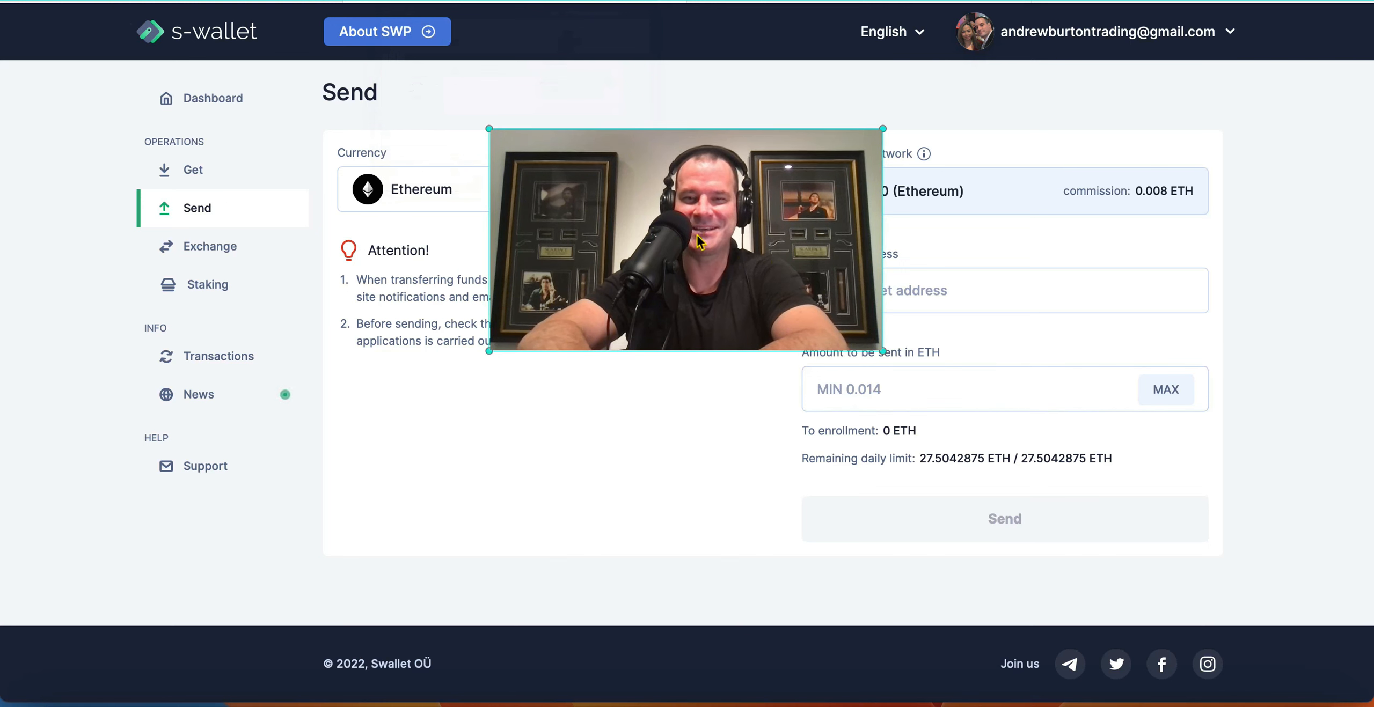
drag(686, 239, 1165, 579)
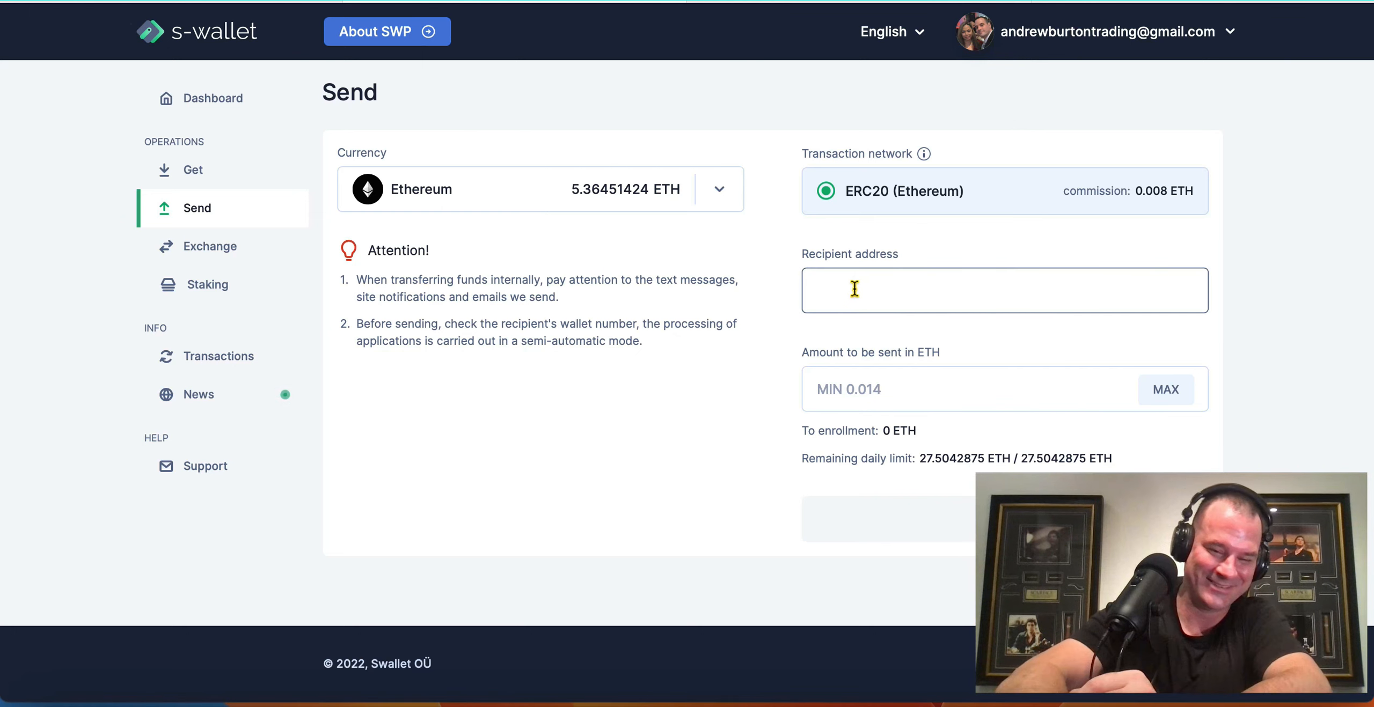
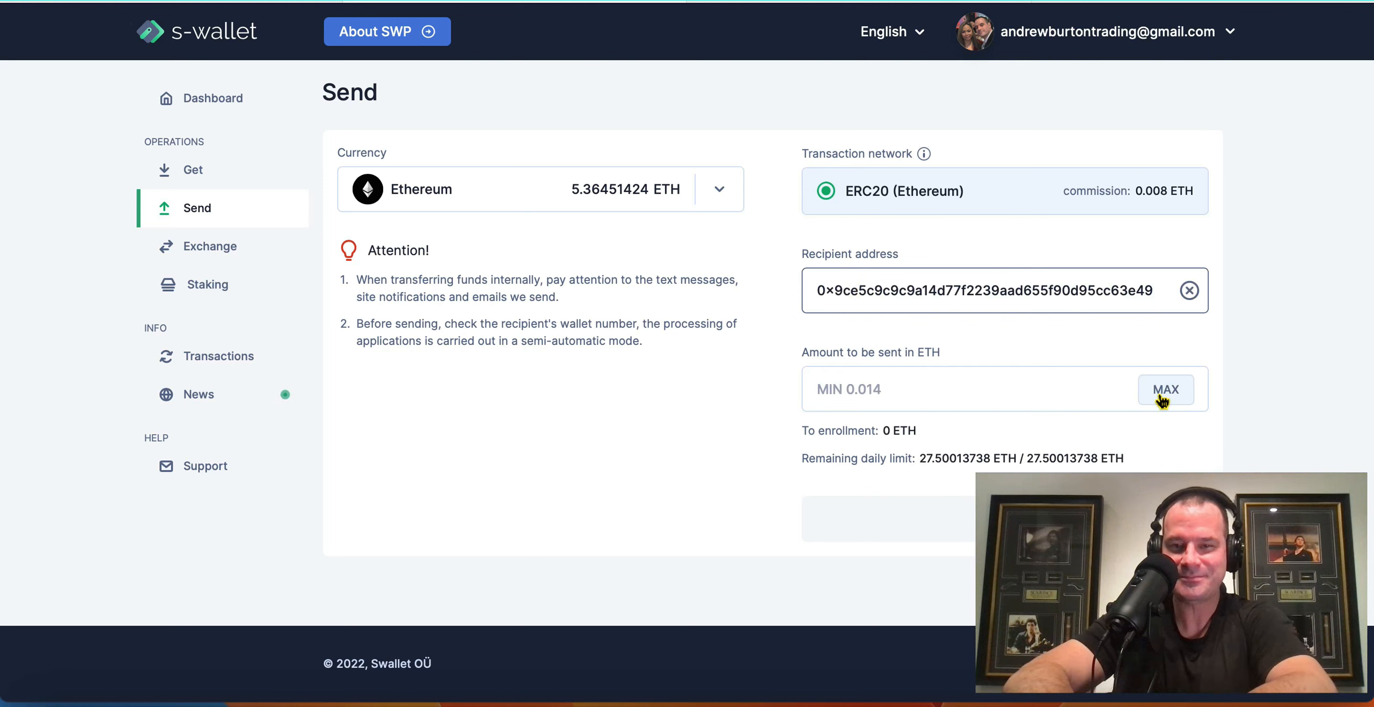
click(1165, 389)
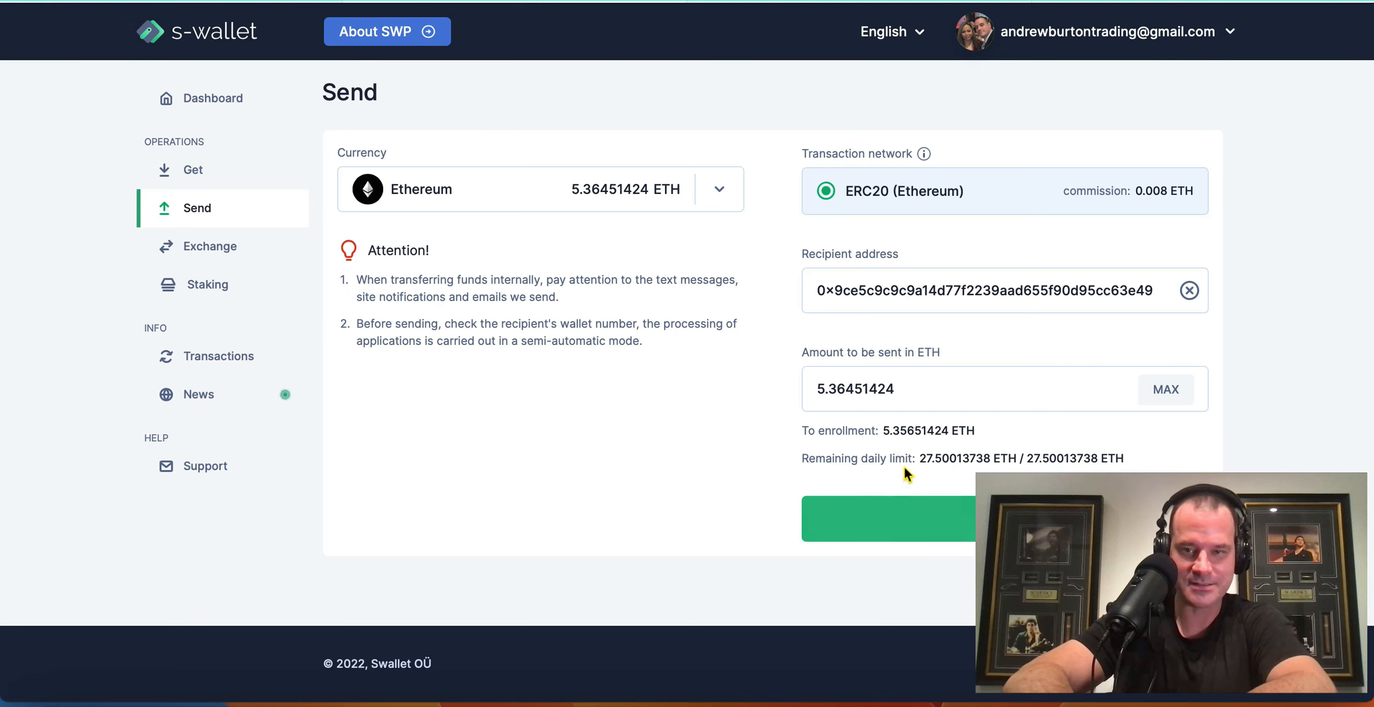
mouse_move(930, 519)
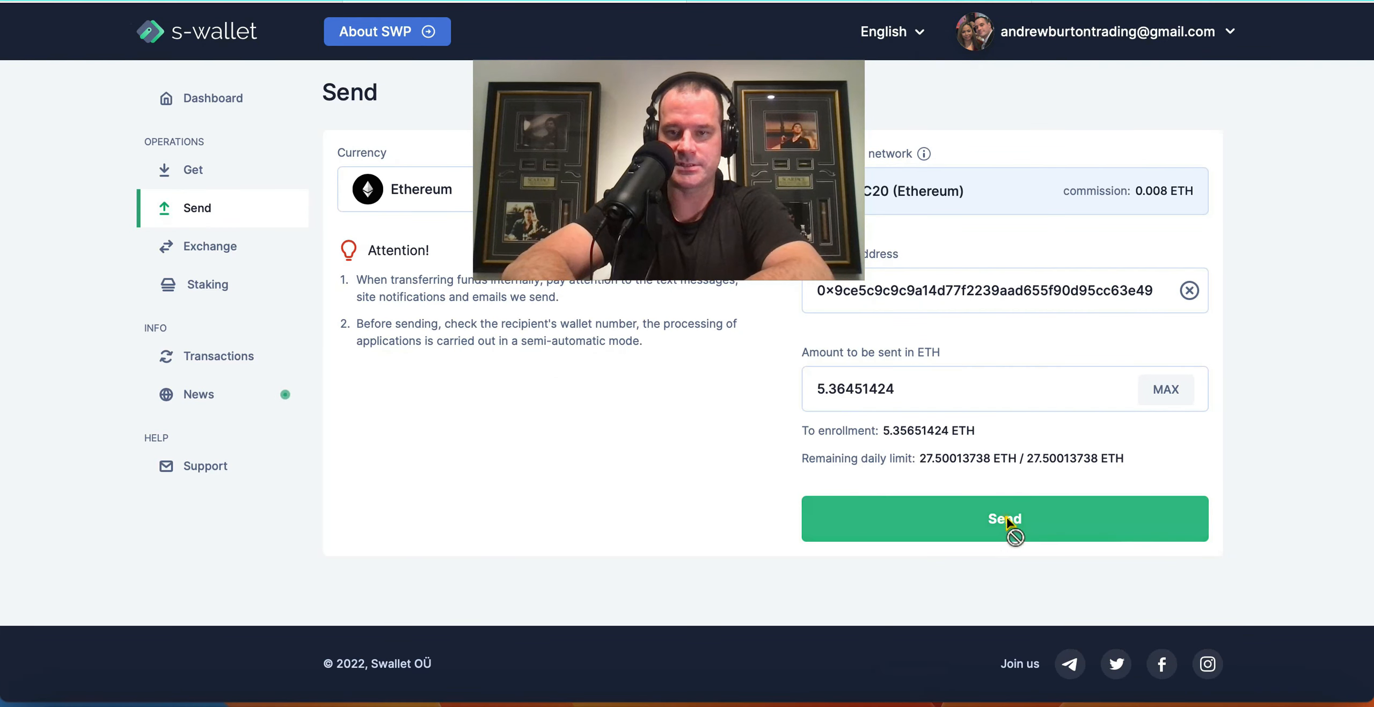
click(1003, 519)
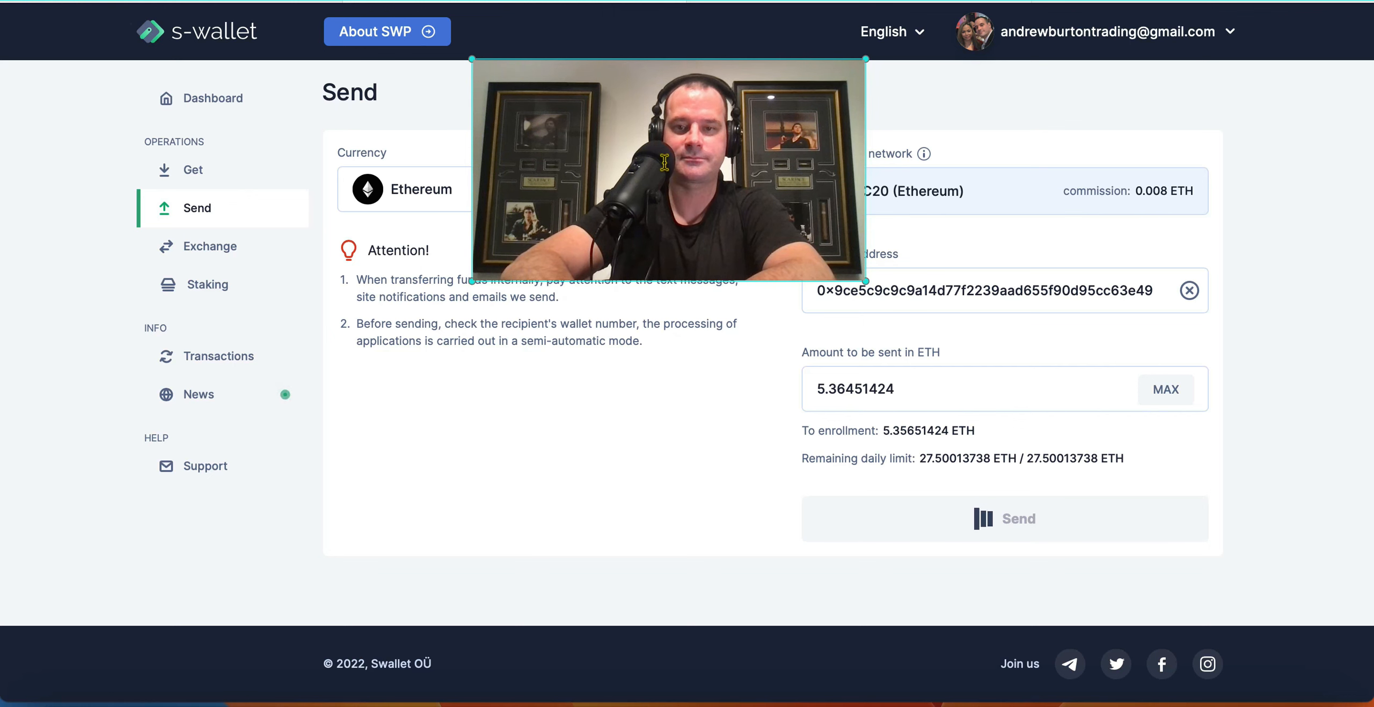
click(1005, 518)
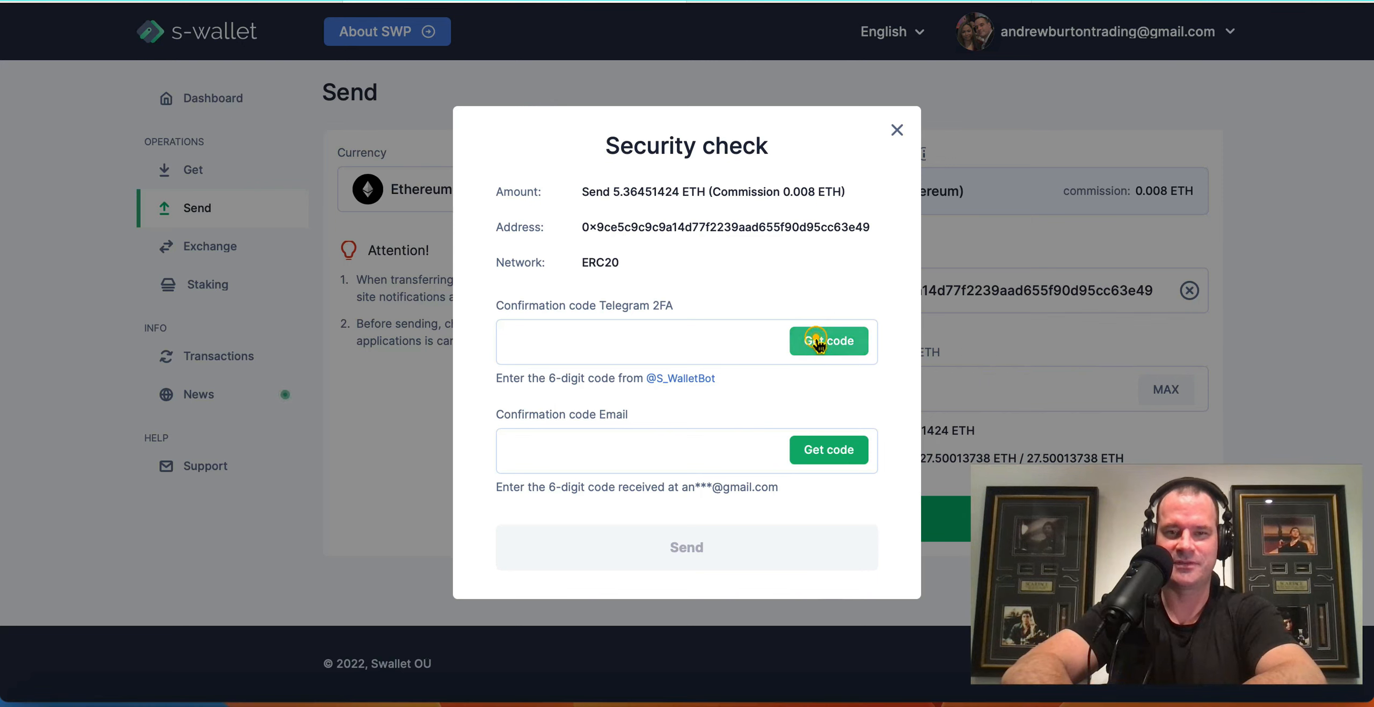
click(813, 451)
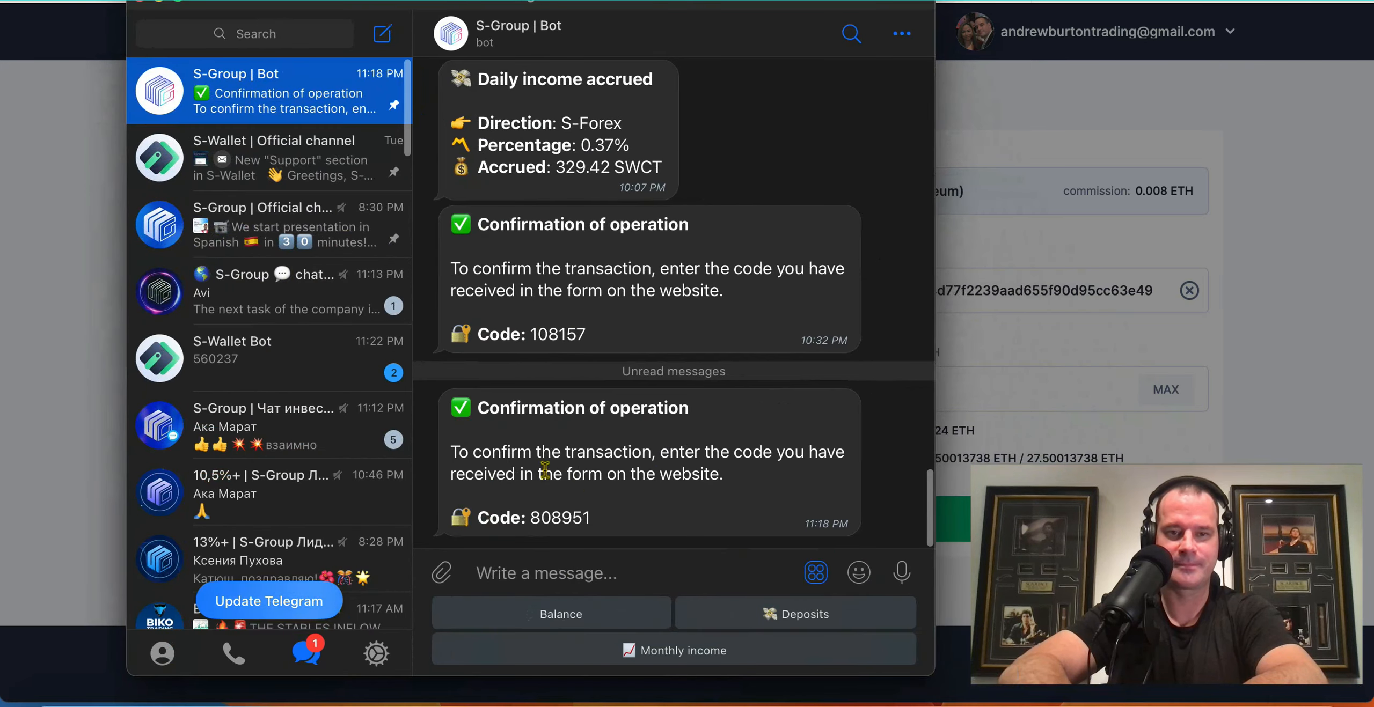
click(258, 368)
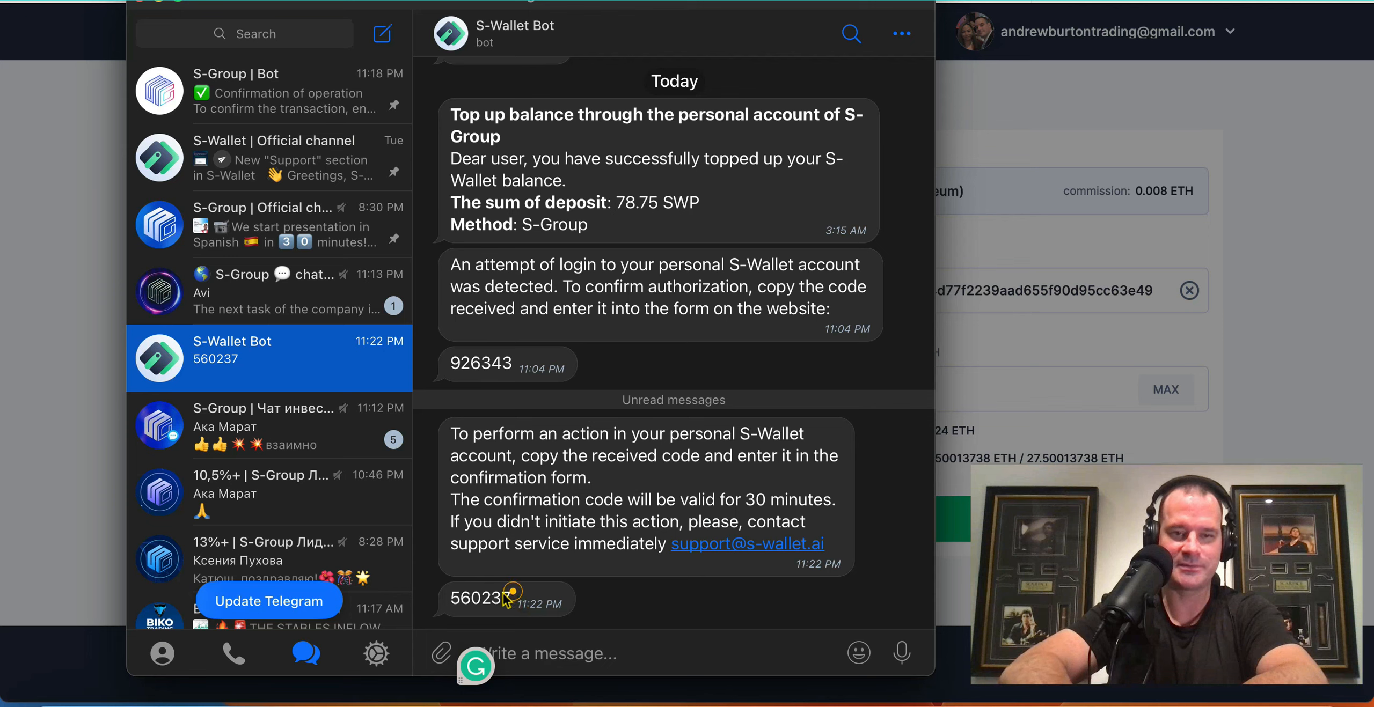
double_click(473, 612)
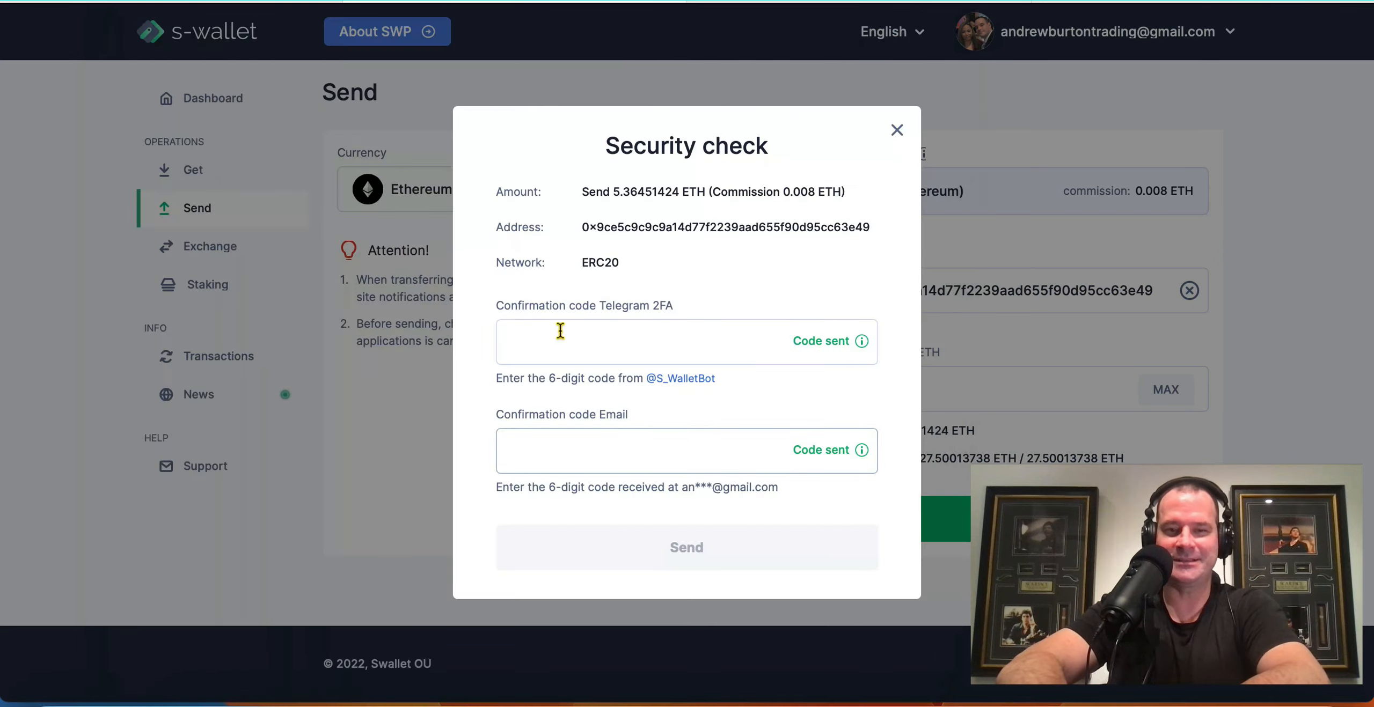
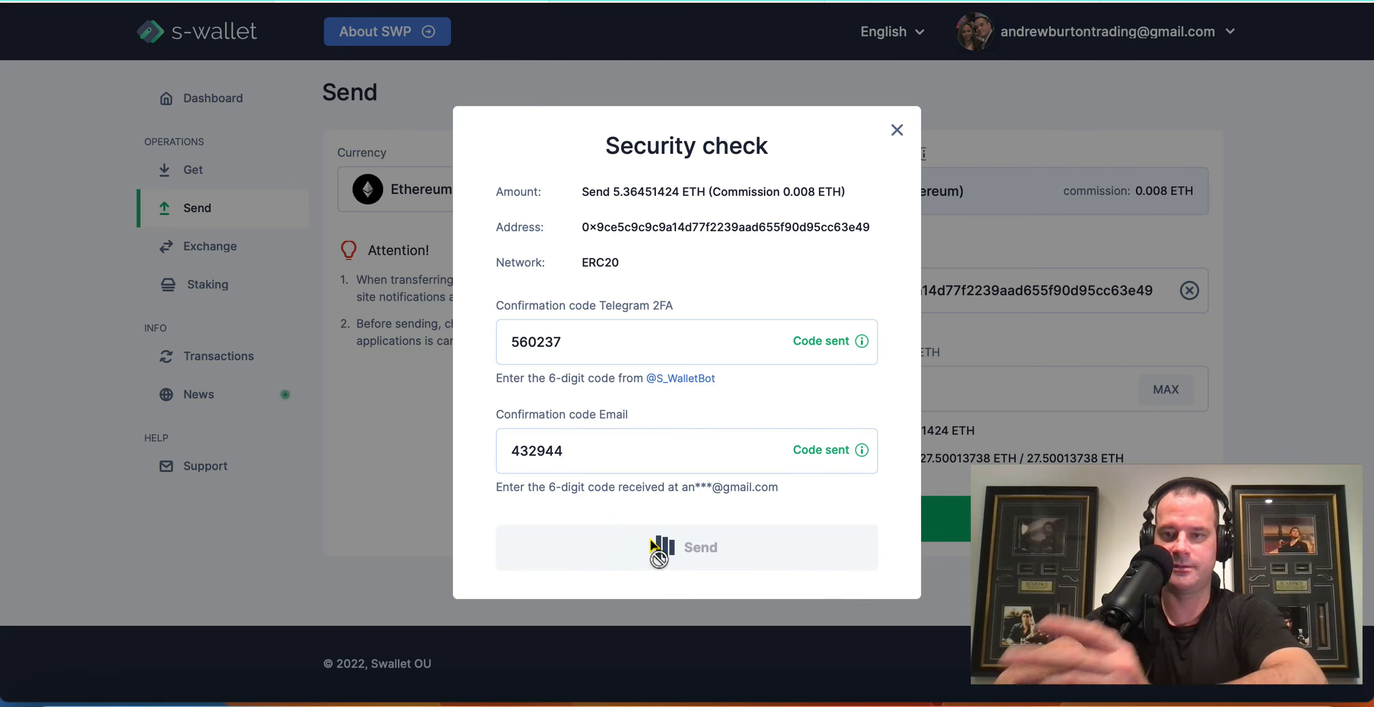
click(700, 547)
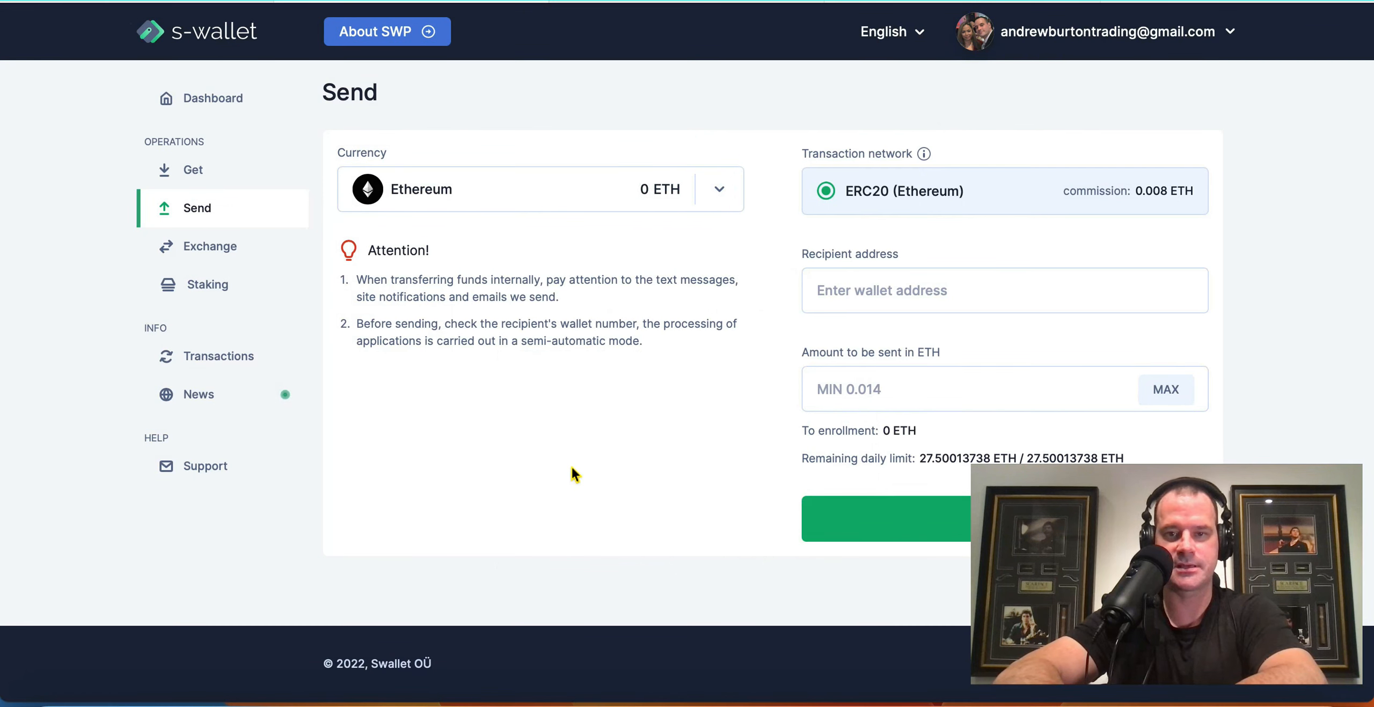
View the transaction history showing the -5.35651424 ETH ERC20 send as pending
click(224, 356)
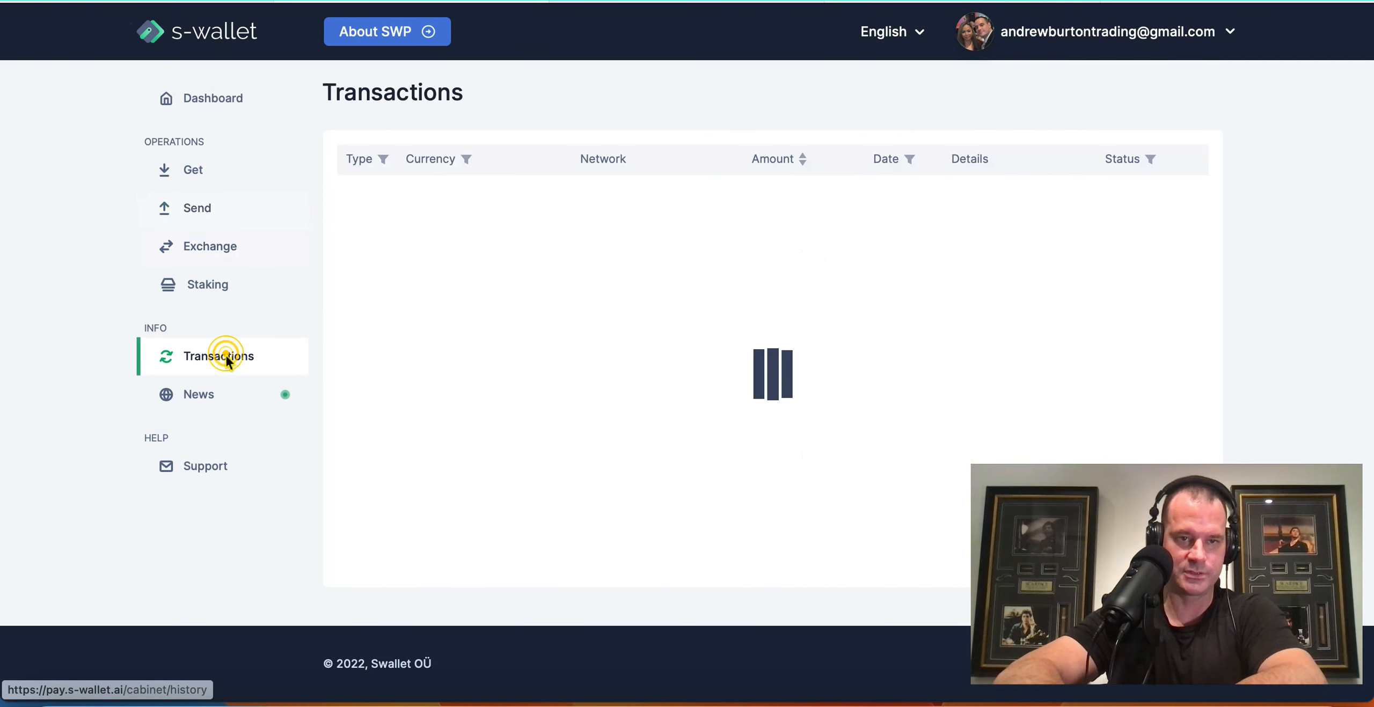
click(226, 356)
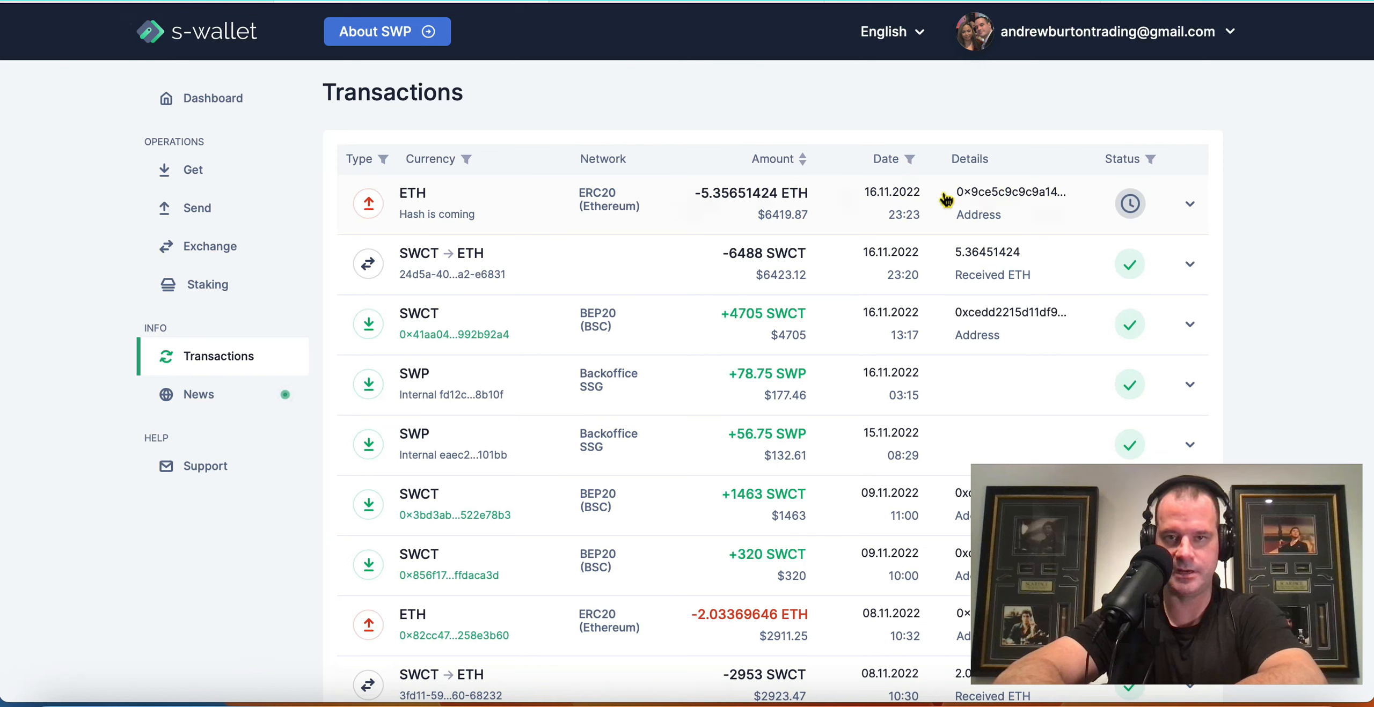
mouse_move(784, 197)
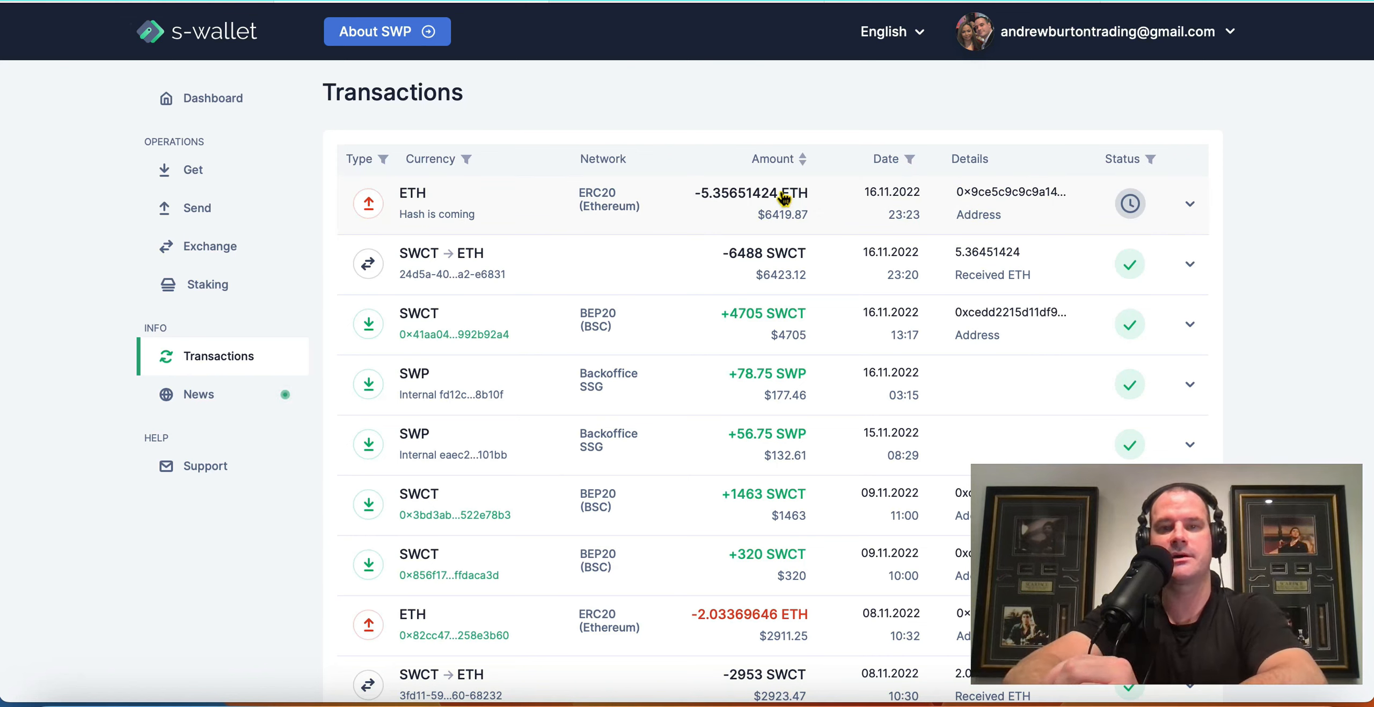